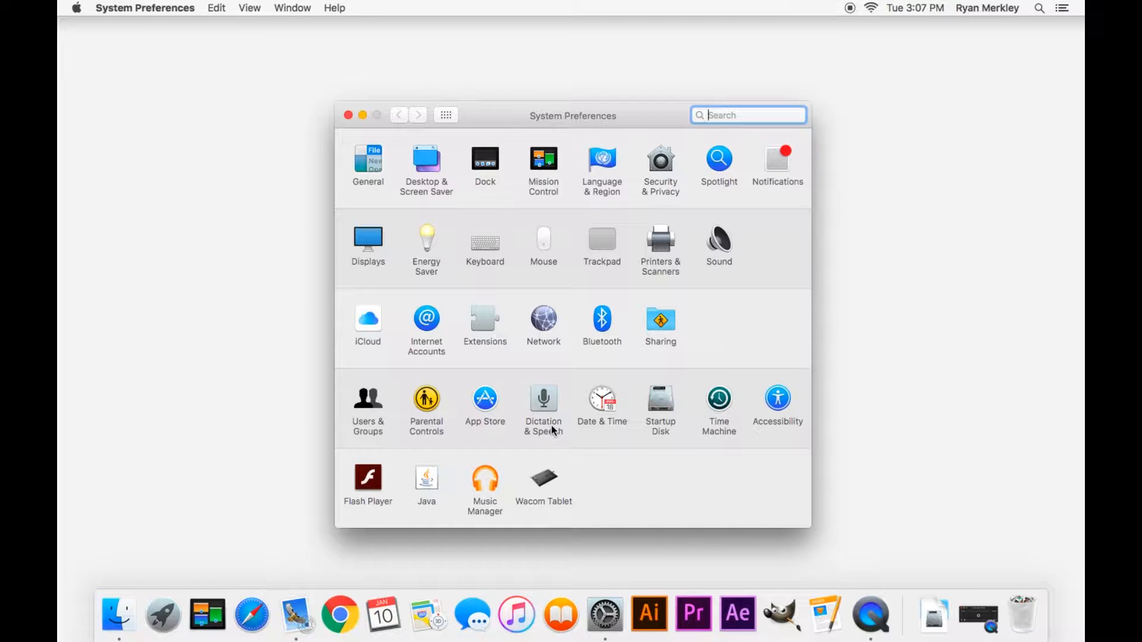
{"action": "mouse_move", "coordinate": [485, 401]}
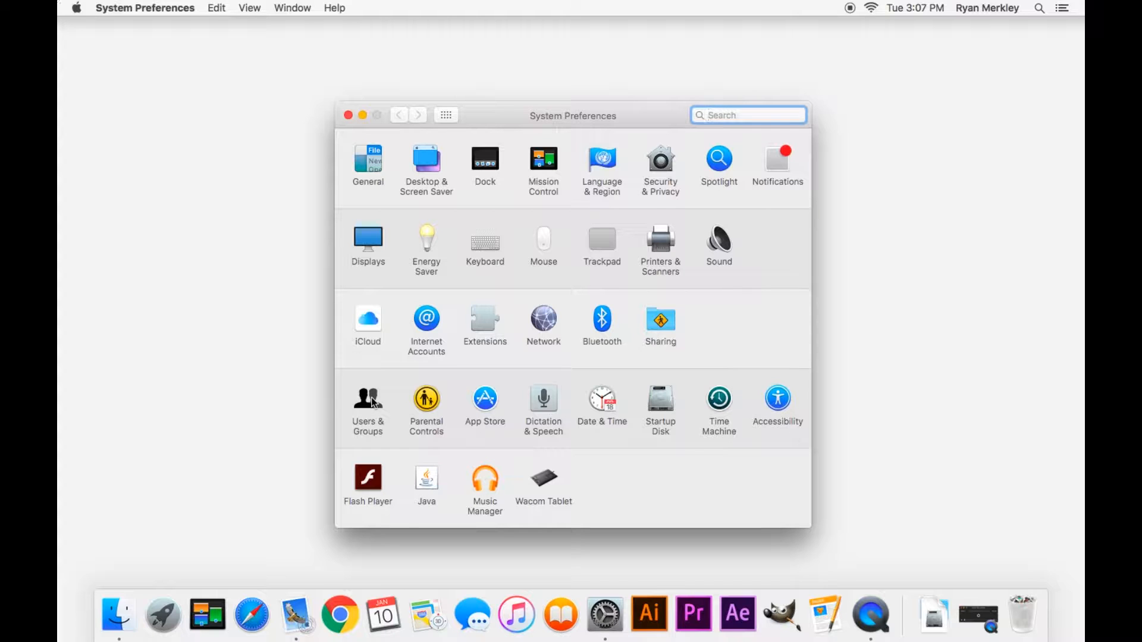
Unlock the Users & Groups pane by authenticating with the administrator password
{"action": "left_click", "coordinate": [368, 400]}
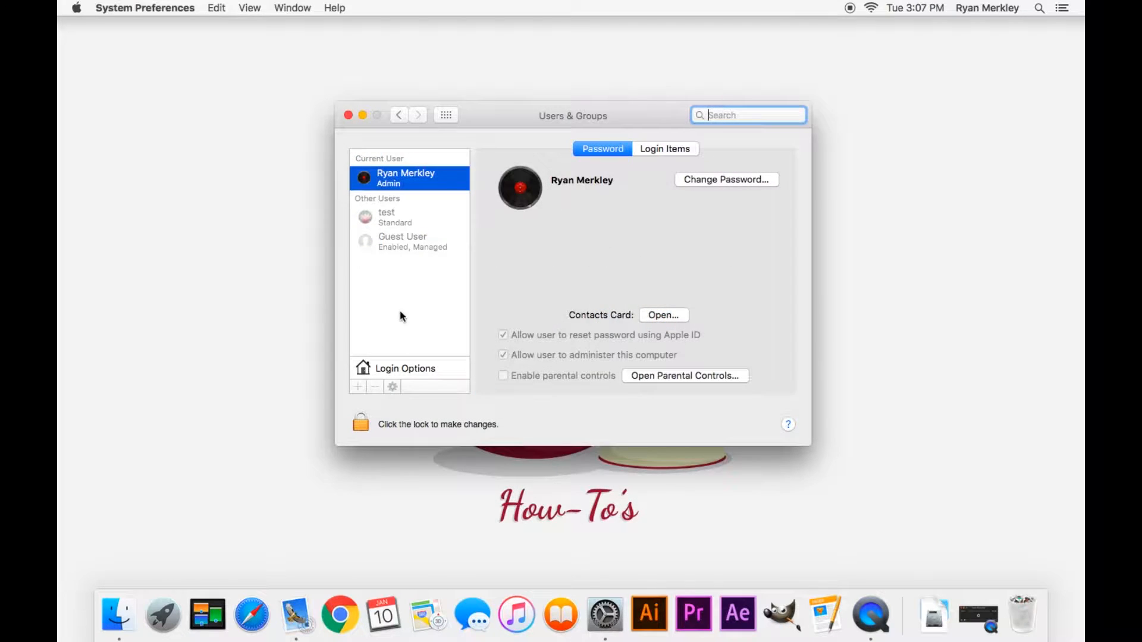
{"action": "left_click", "coordinate": [362, 423]}
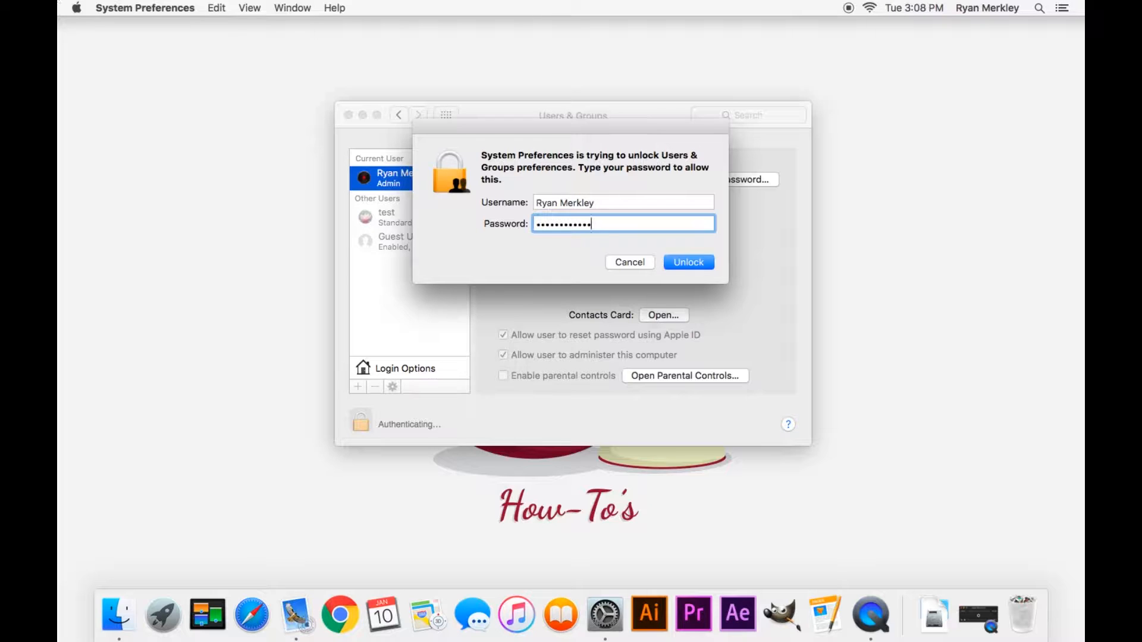
{"action": "left_click", "coordinate": [688, 262]}
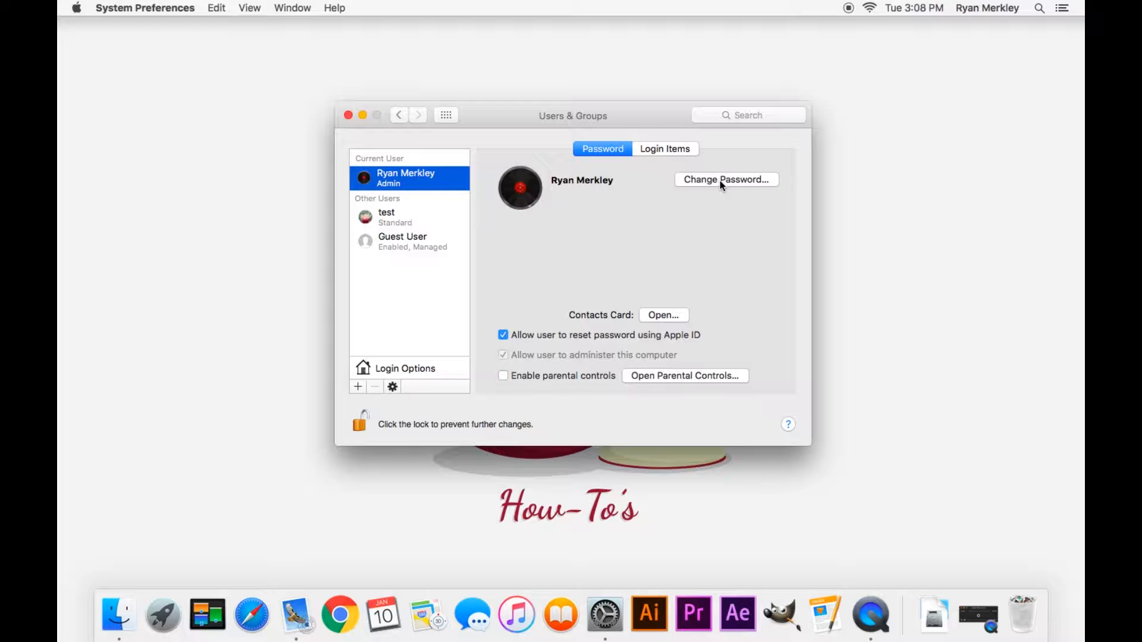
Change the current administrator account's password by entering the old, new and verified passwords
{"action": "left_click", "coordinate": [726, 179]}
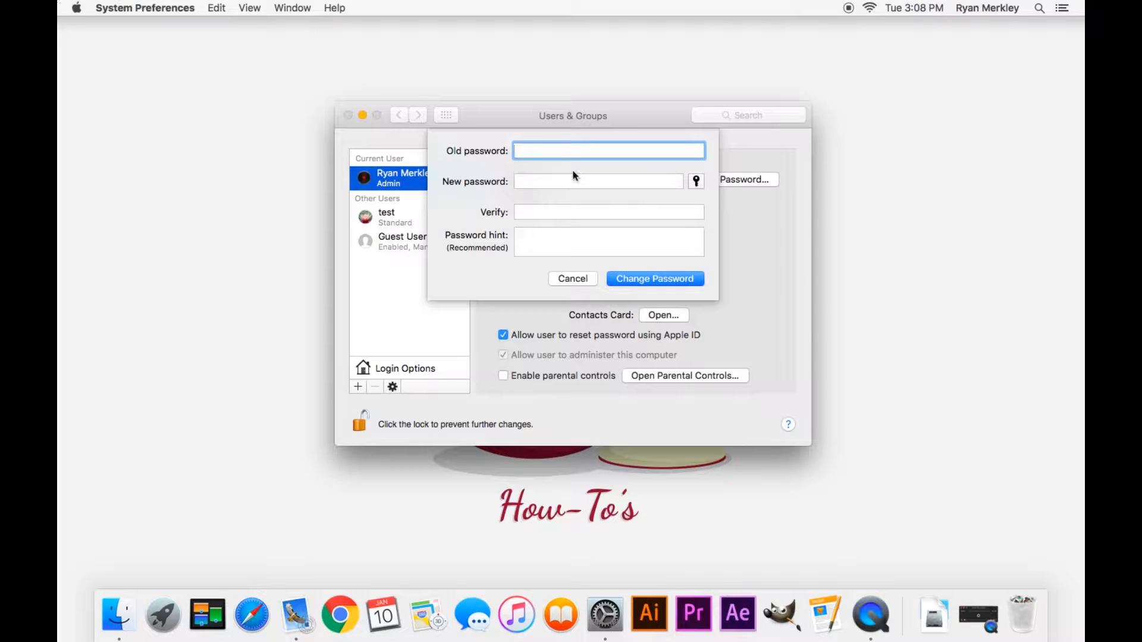
{"action": "type", "text": "••••••••••••"}
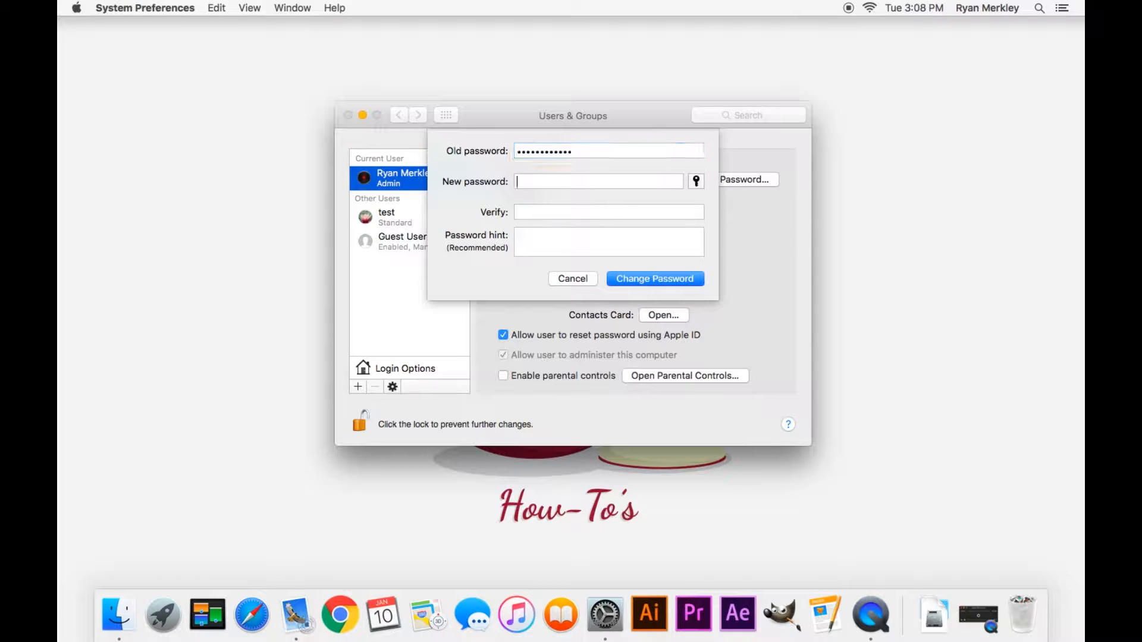
{"action": "left_click", "coordinate": [597, 181]}
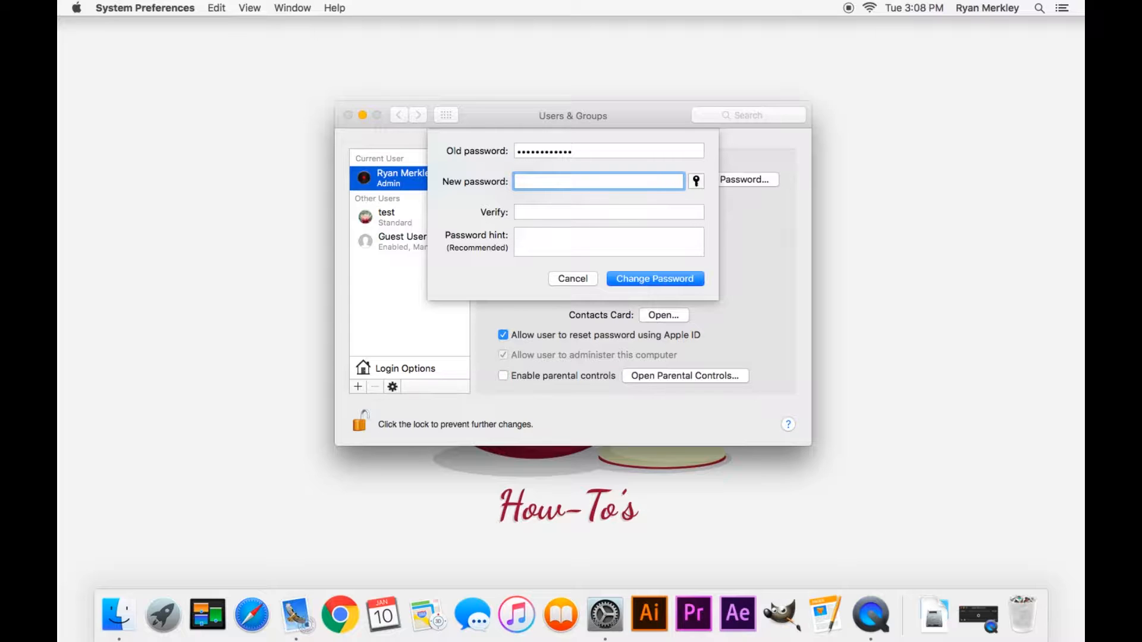
{"action": "type", "text": "•••"}
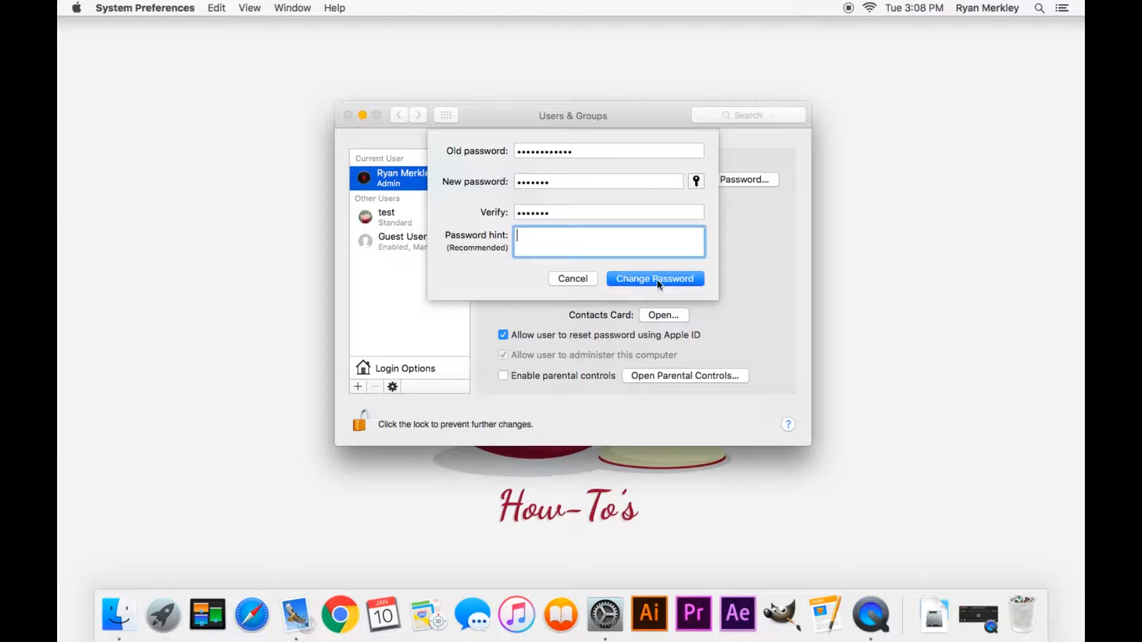
{"action": "left_click", "coordinate": [654, 278]}
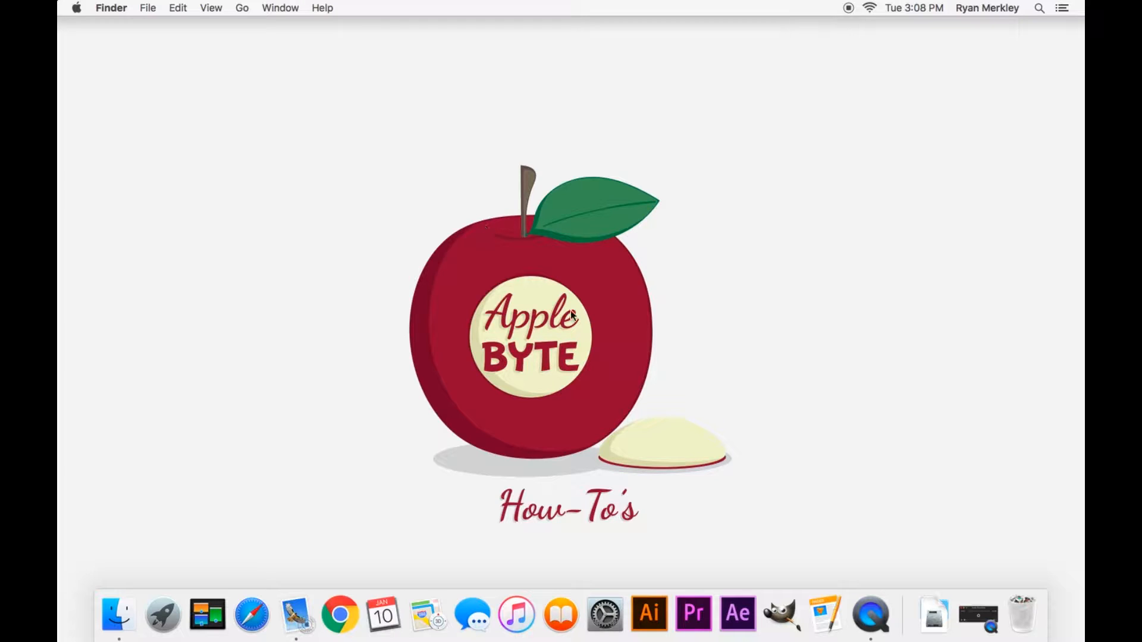
{"action": "mouse_move", "coordinate": [618, 364]}
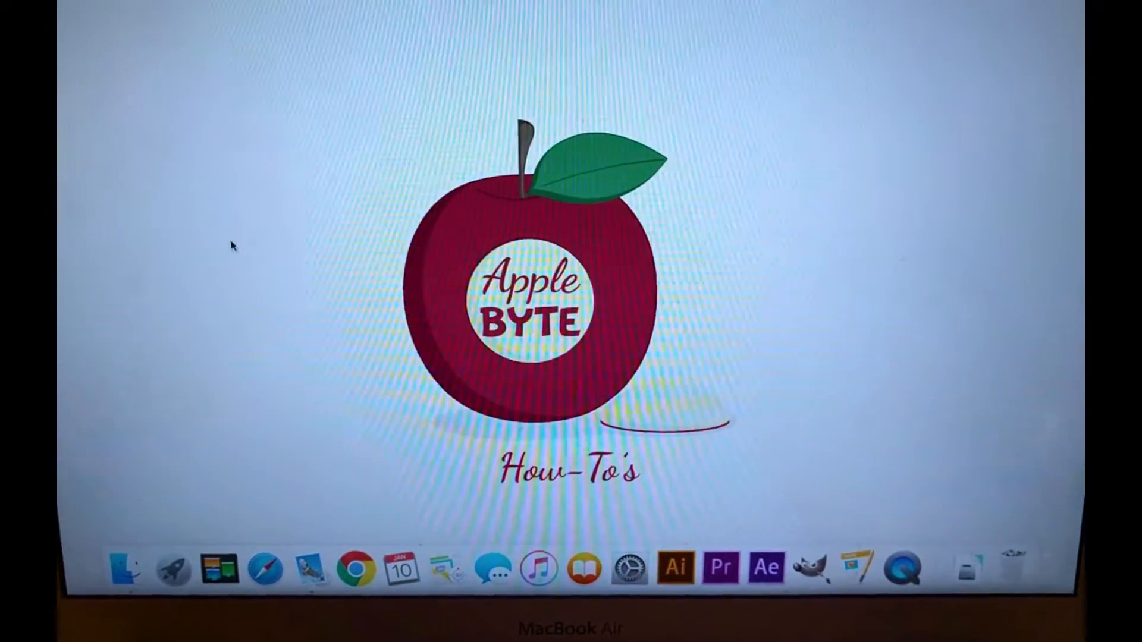
Restart the Mac from the Apple menu so it can boot into recovery mode
{"action": "left_click", "coordinate": [21, 8]}
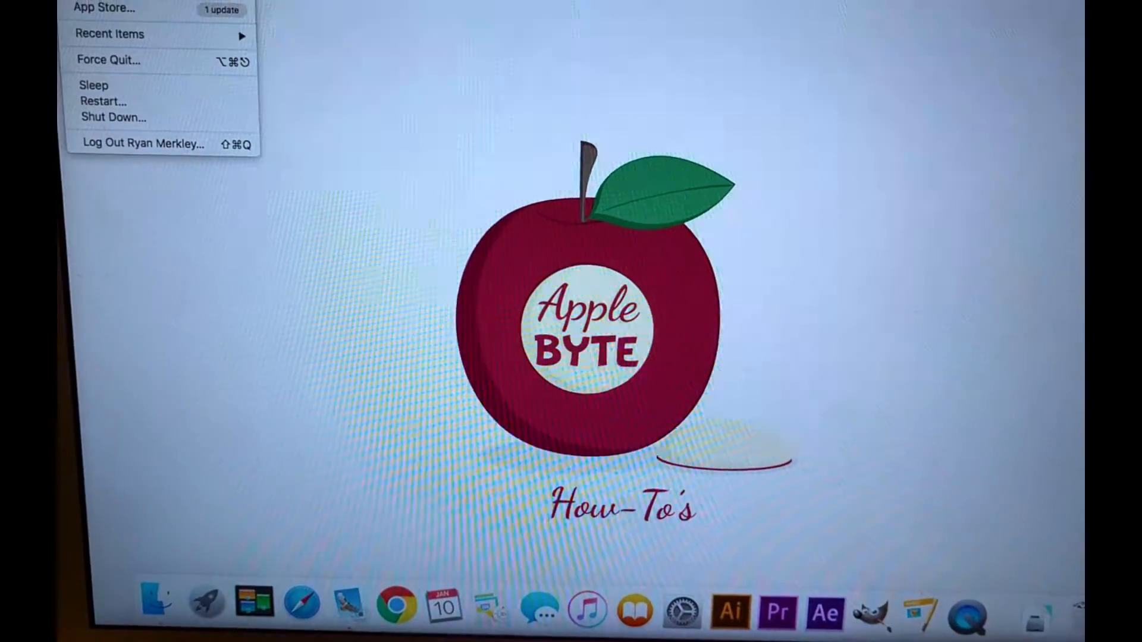
{"action": "mouse_move", "coordinate": [130, 100]}
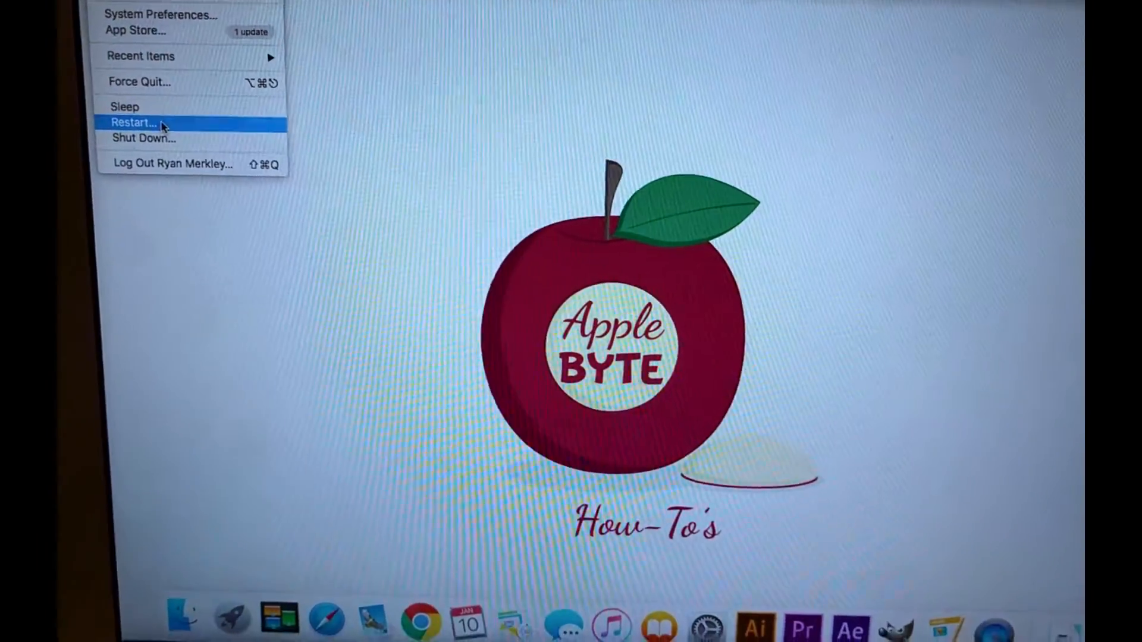
{"action": "left_click", "coordinate": [132, 122]}
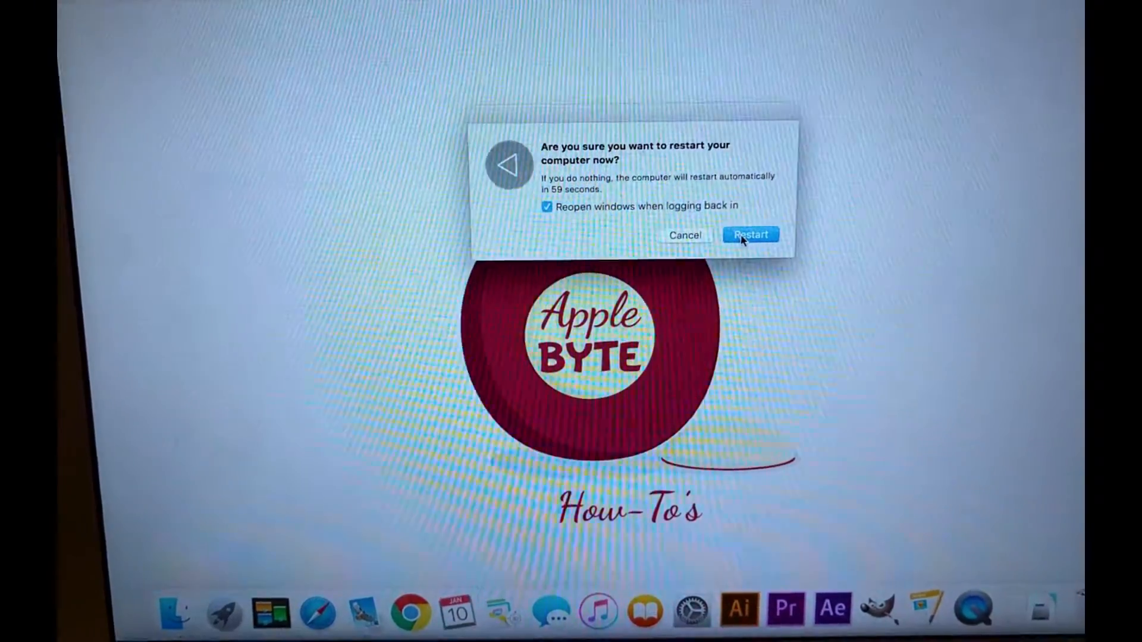
{"action": "left_click", "coordinate": [751, 235]}
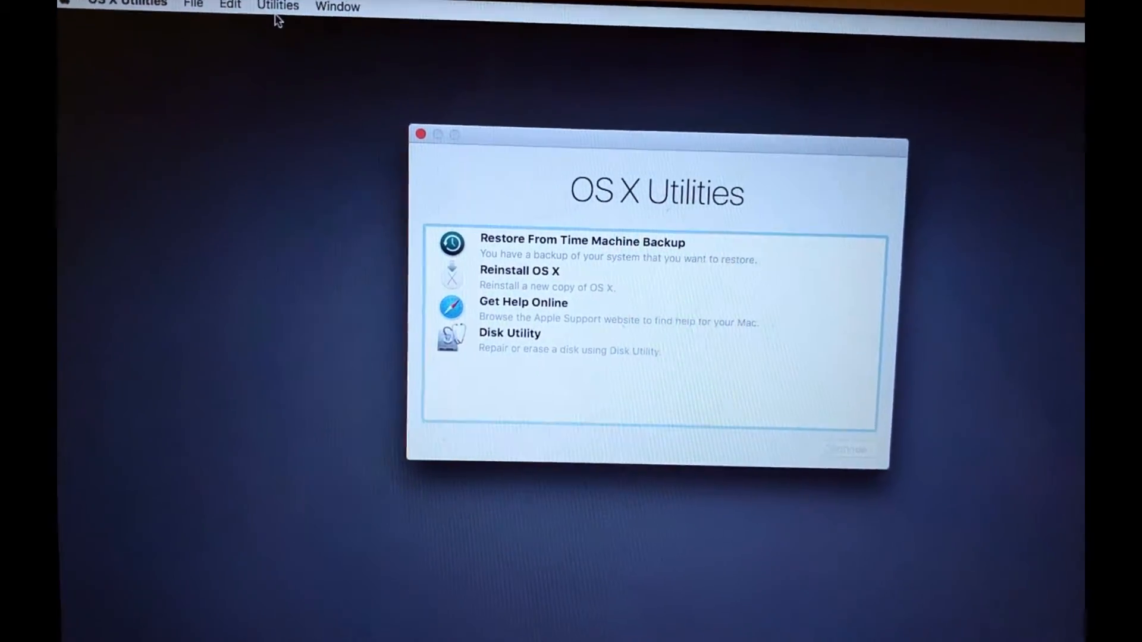
Launch Terminal from the Utilities menu of the recovery environment
{"action": "left_click", "coordinate": [278, 6]}
{"action": "type", "text": "resetpassw"}
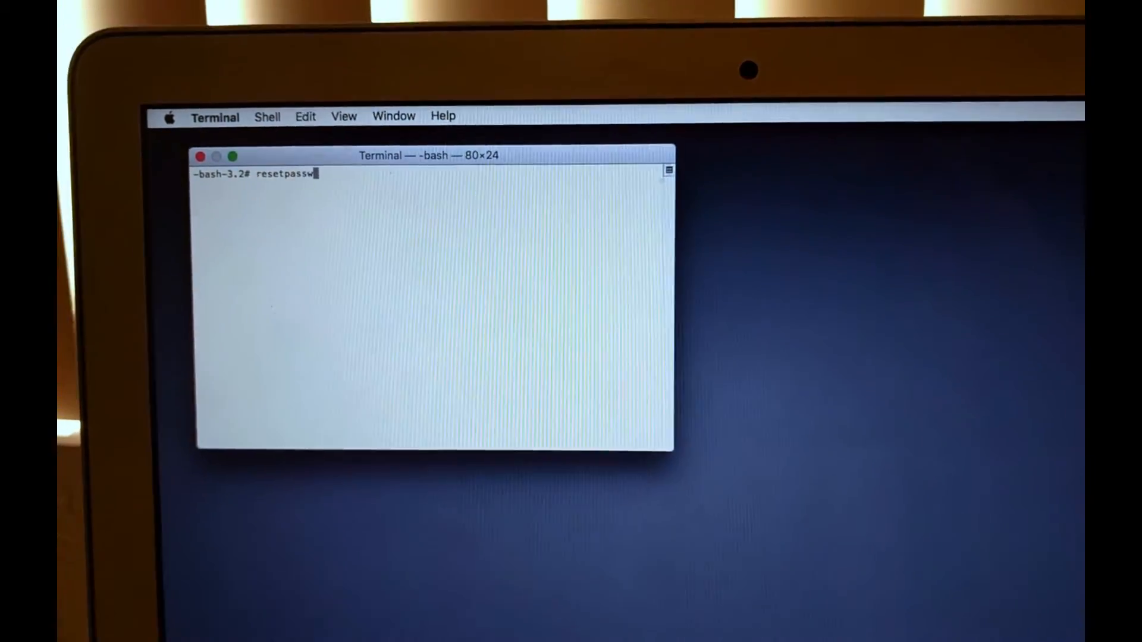
Run the resetpassword command at the root bash prompt to start the Reset Password utility
{"action": "type", "text": "ord"}
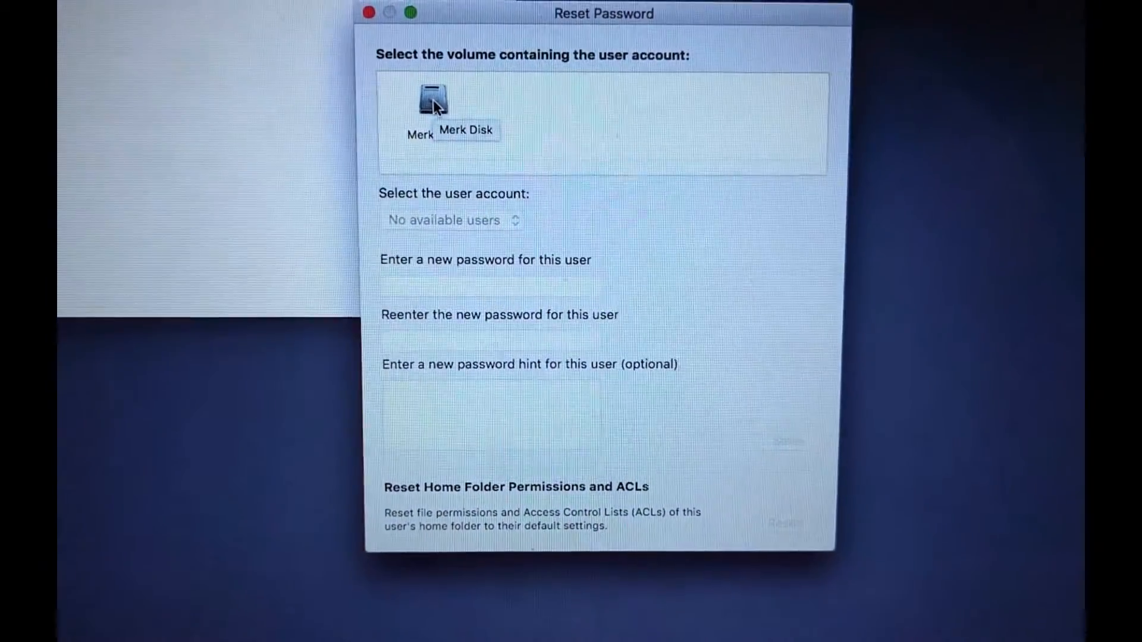
Reset the test account's password on the Merk Disk volume, entering and verifying the new password and saving it
{"action": "left_click", "coordinate": [433, 102]}
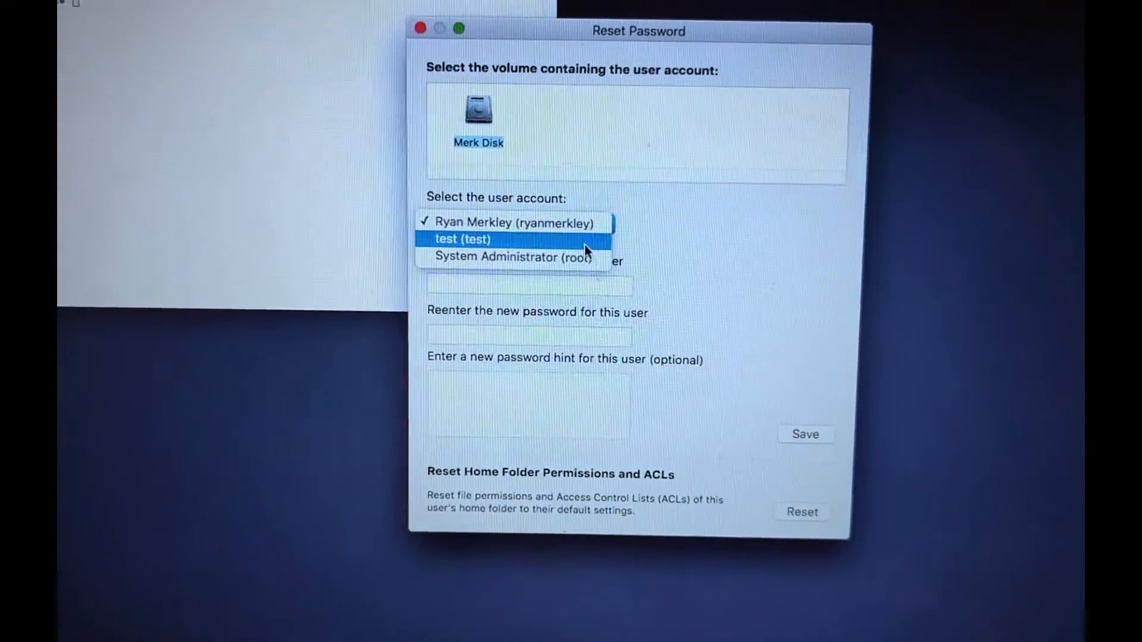
{"action": "left_click", "coordinate": [463, 239]}
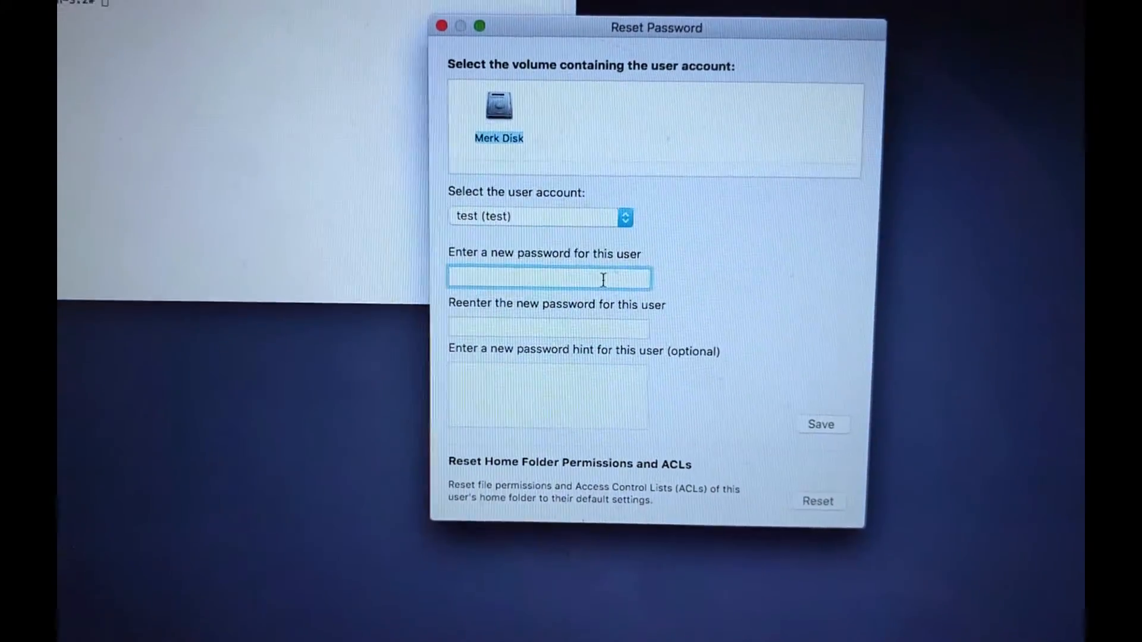
{"action": "type", "text": "•••"}
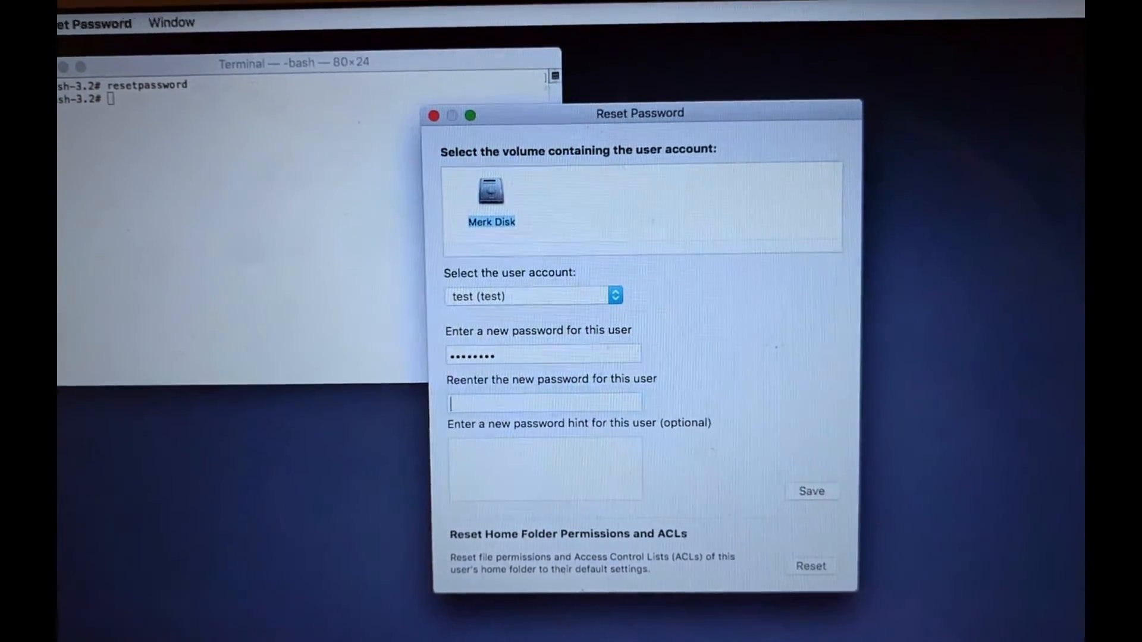
{"action": "type", "text": "•••••"}
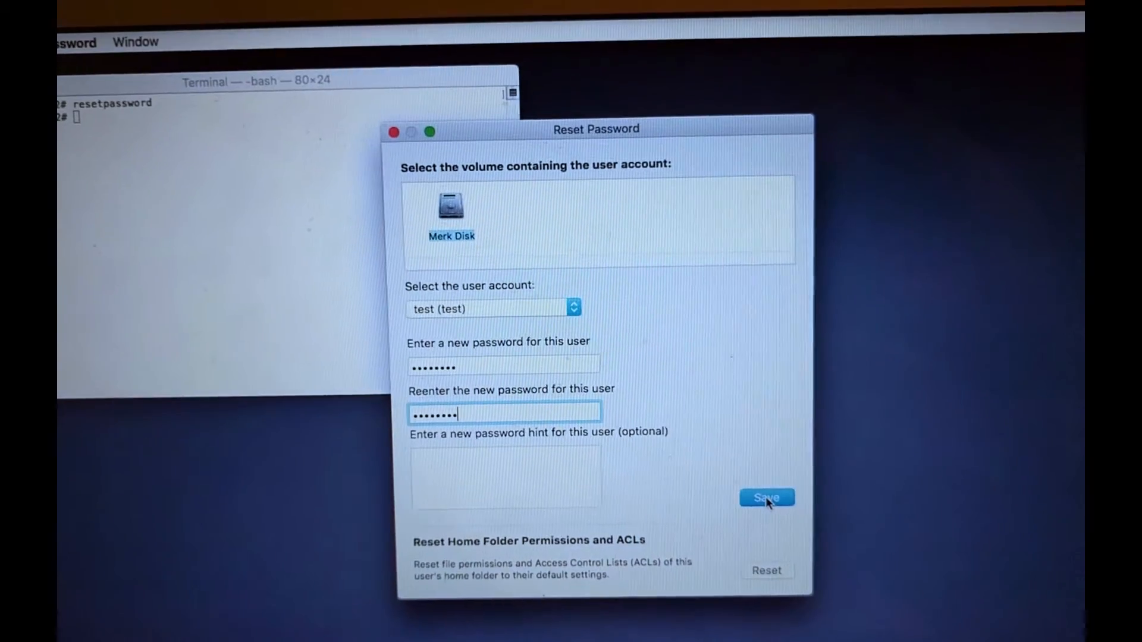
{"action": "left_click", "coordinate": [765, 497]}
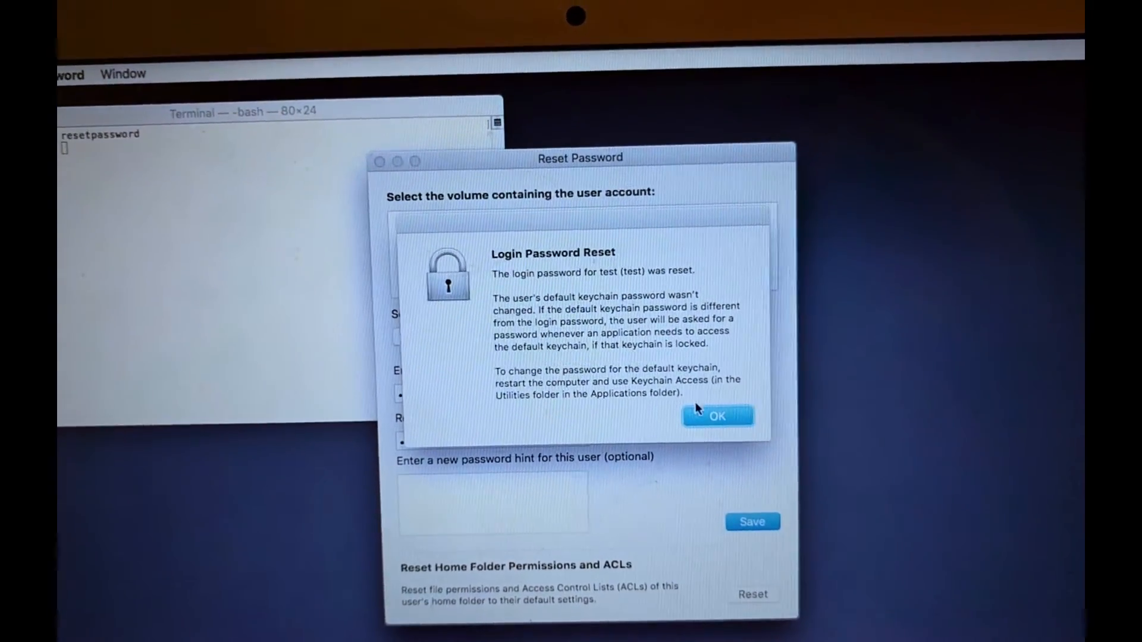
Dismiss the Login Password Reset alert confirming the test account's new password
{"action": "left_click", "coordinate": [716, 417]}
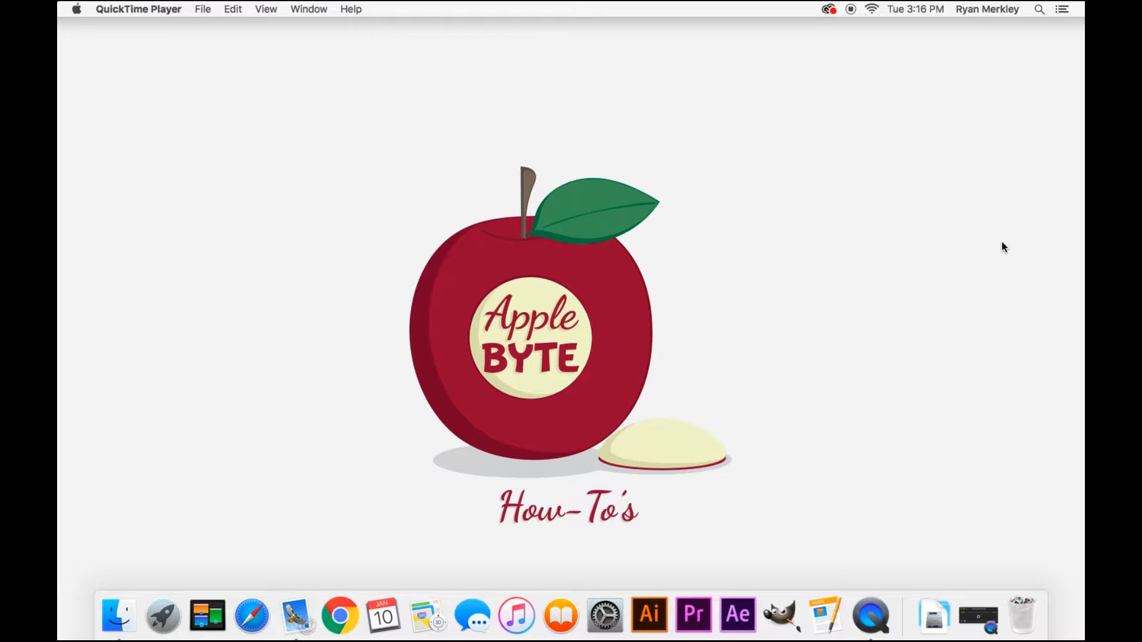
{"action": "mouse_move", "coordinate": [1029, 382]}
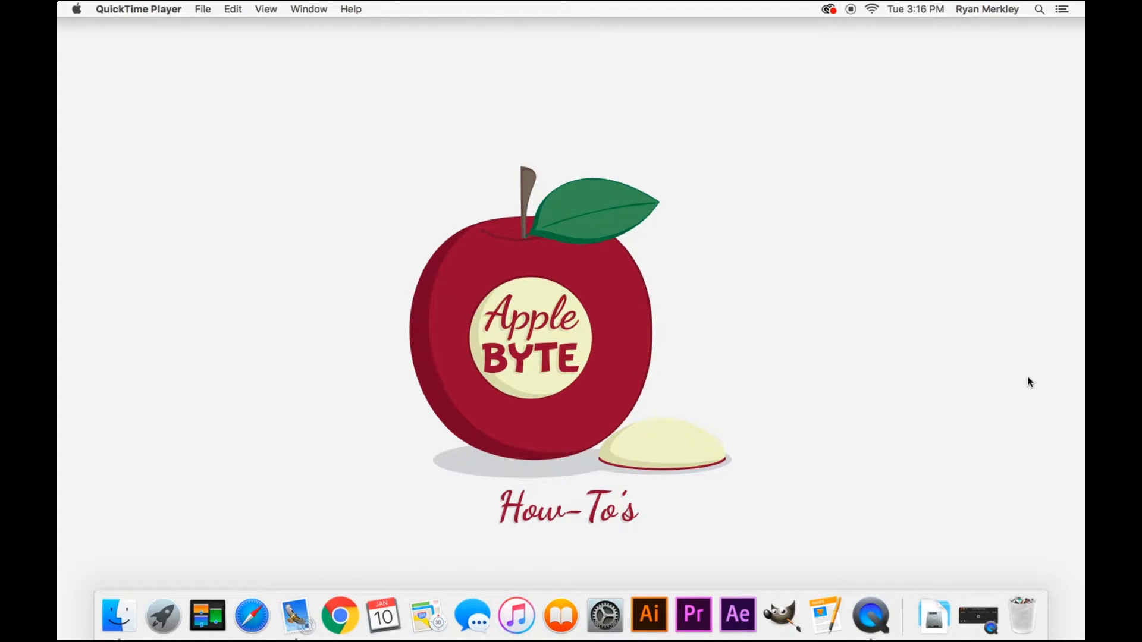